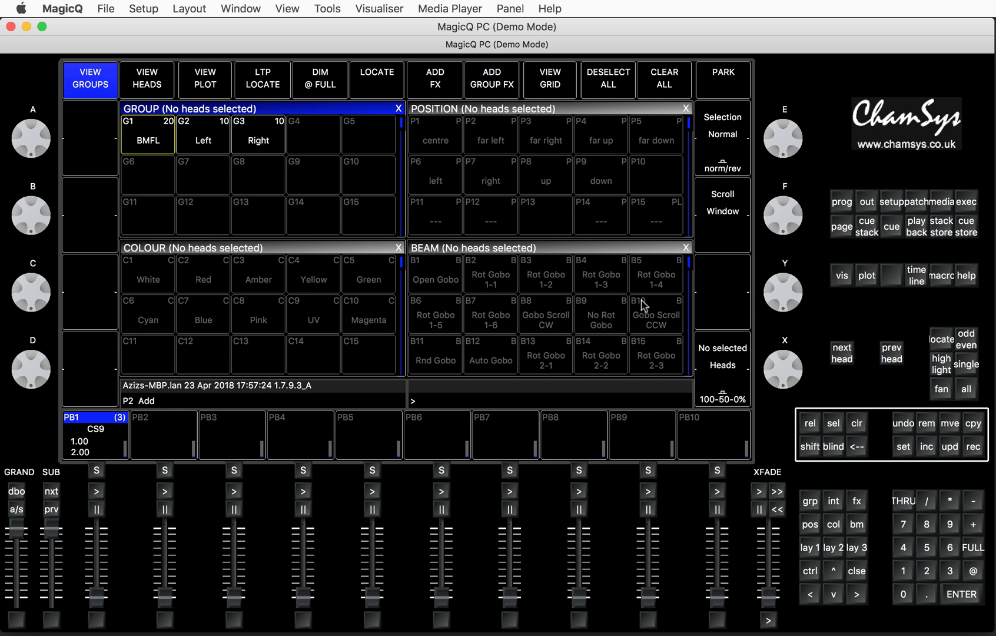
mouse_move(594, 32)
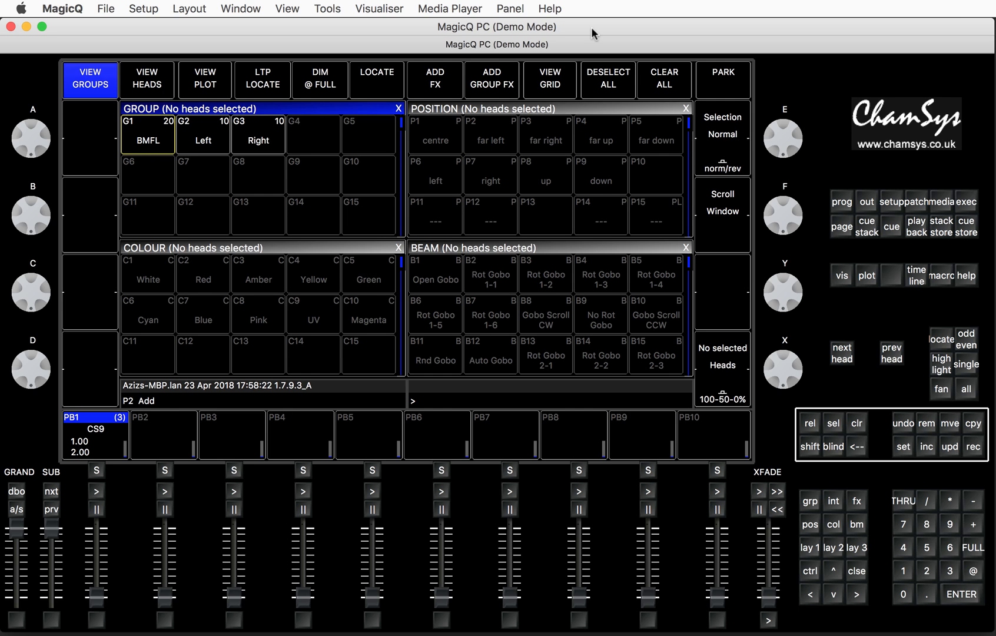
mouse_move(675, 334)
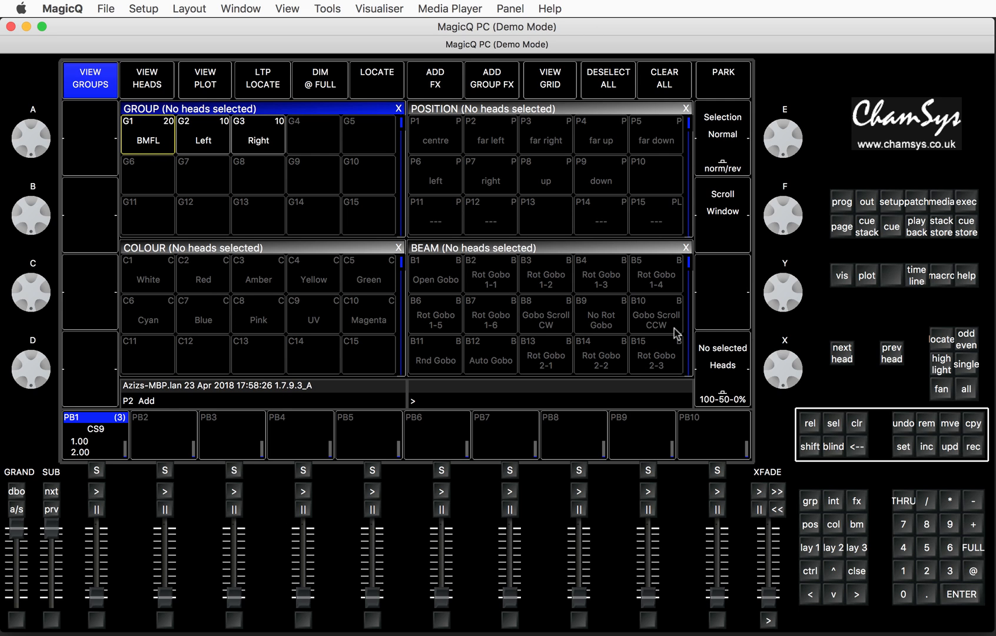
mouse_move(806, 283)
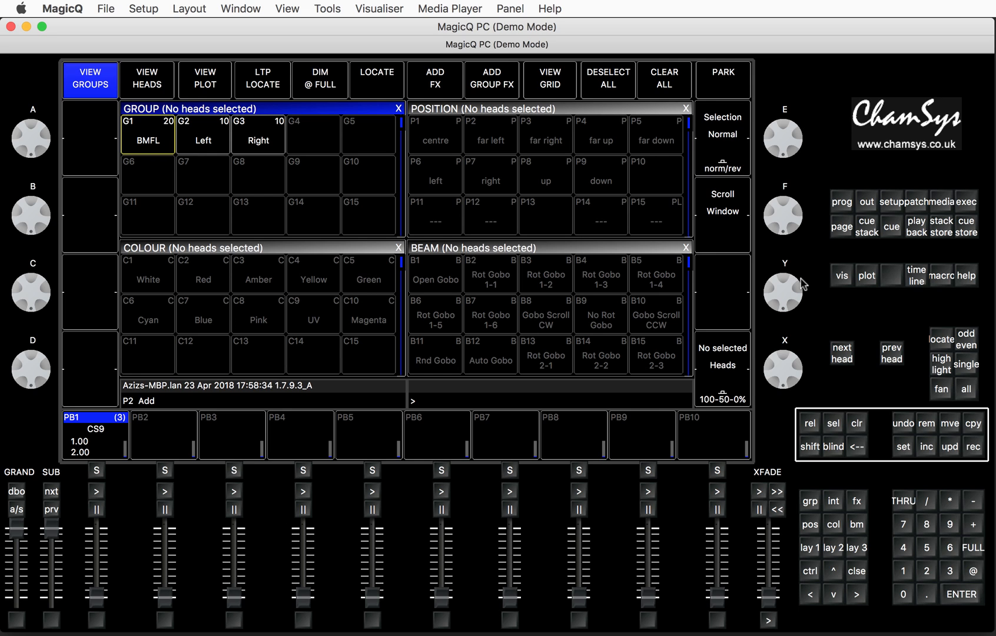
mouse_move(614, 152)
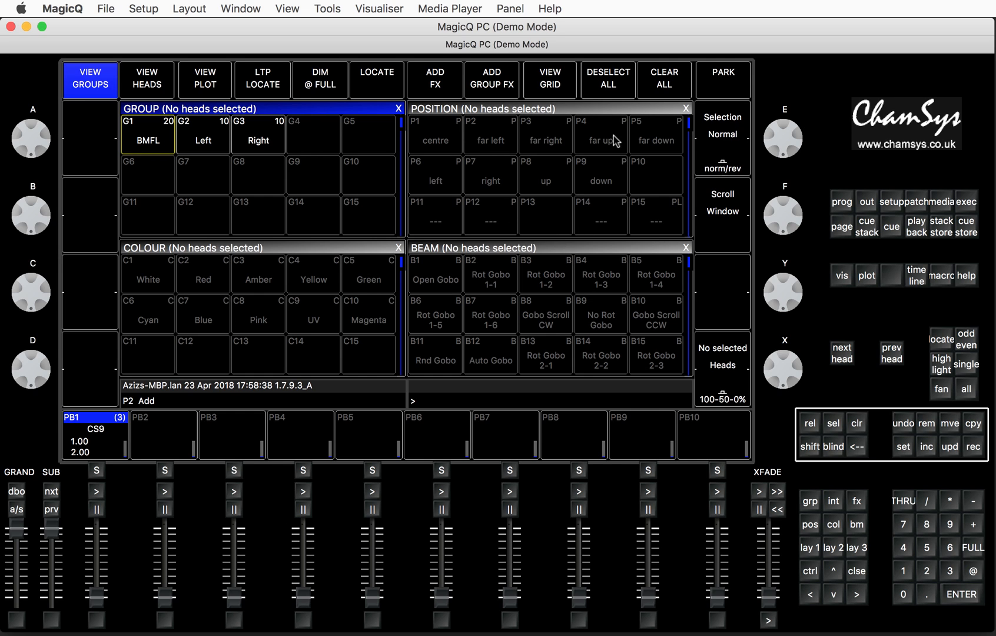
mouse_move(384, 219)
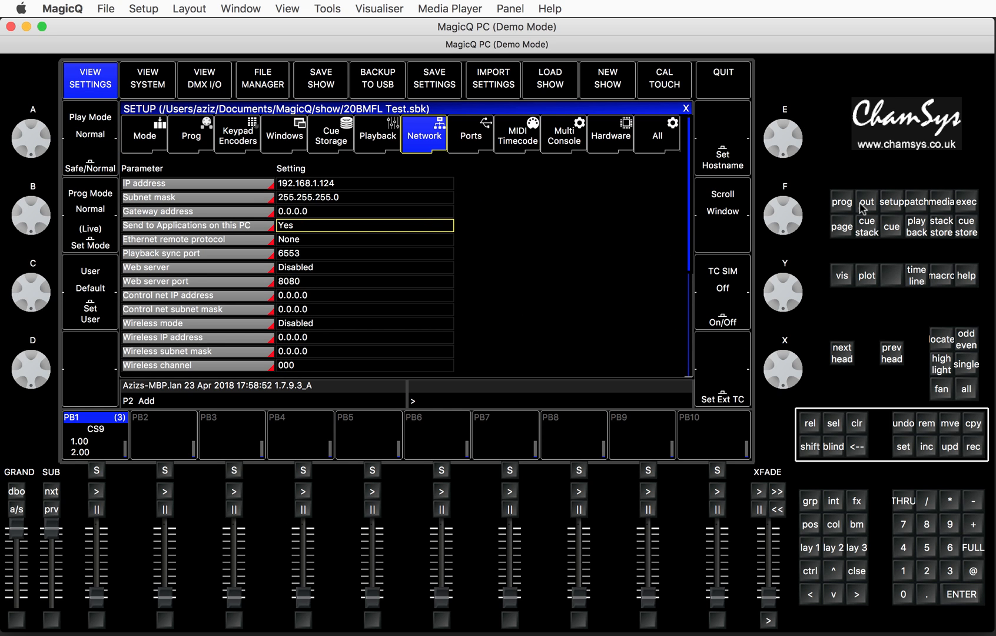
mouse_move(621, 193)
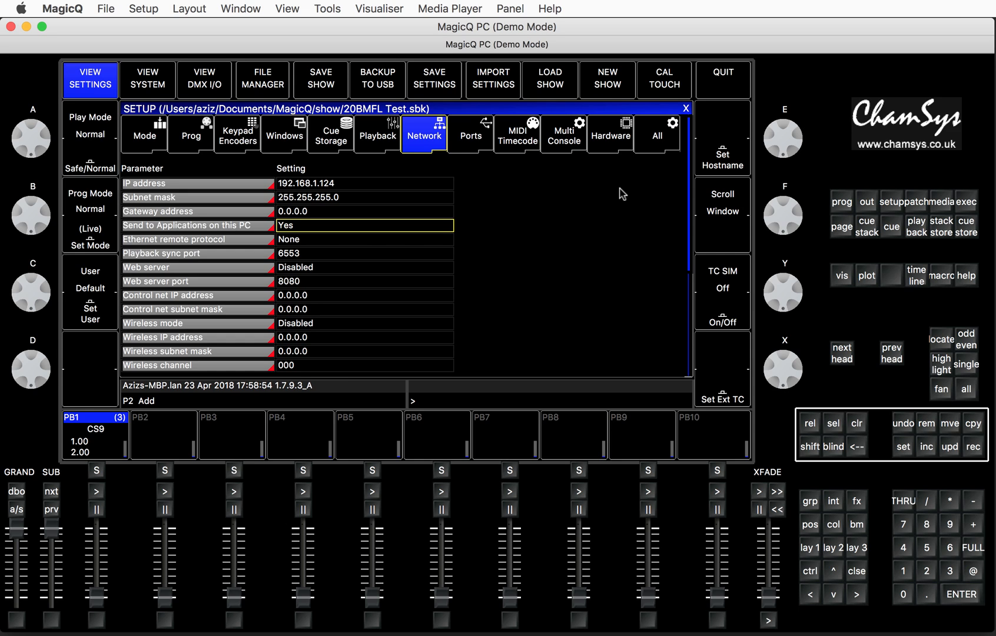
mouse_move(415, 169)
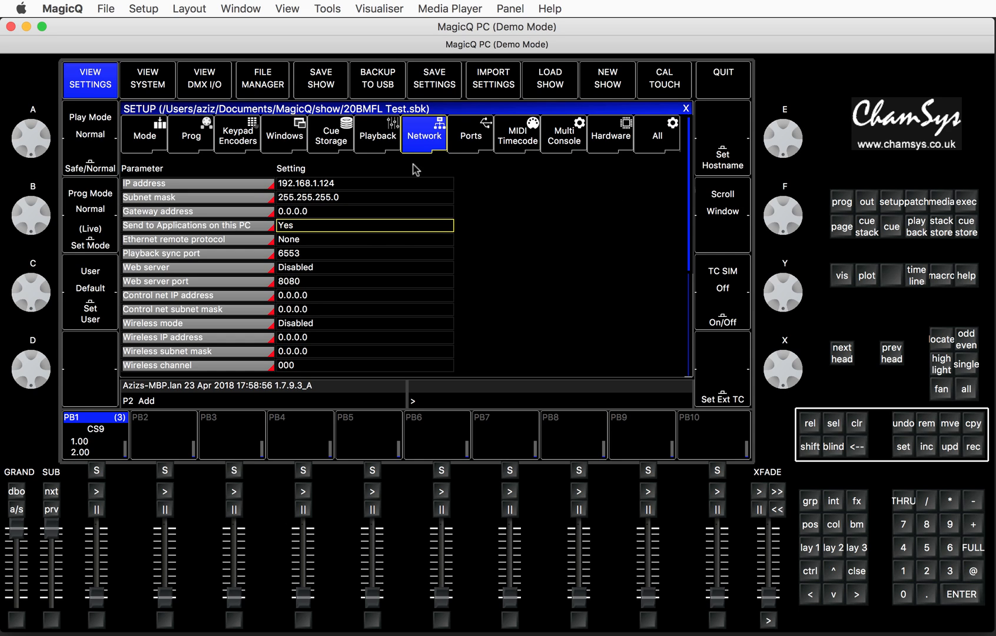
mouse_move(345, 189)
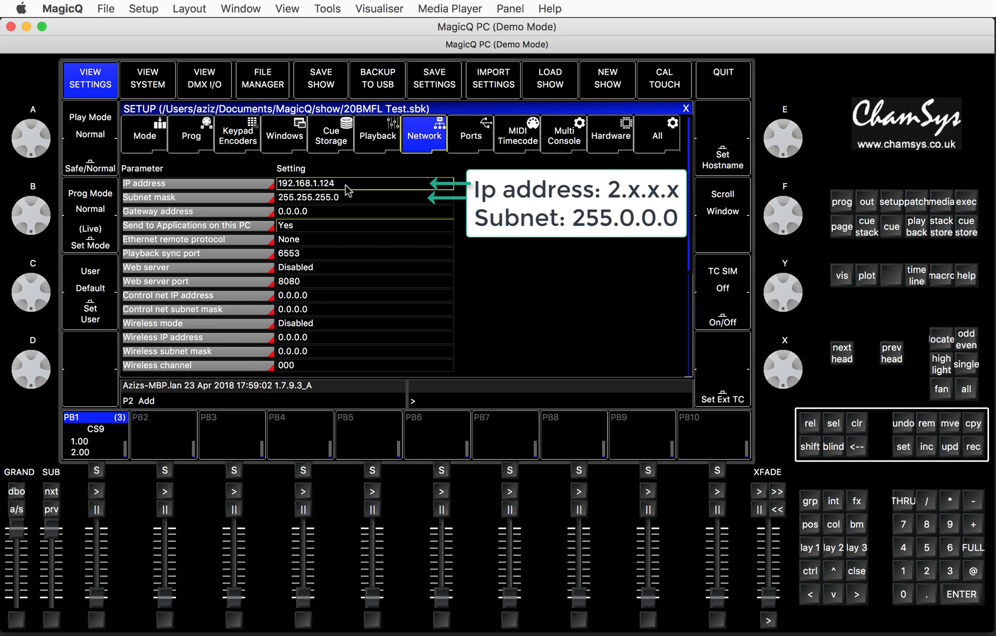
mouse_move(324, 201)
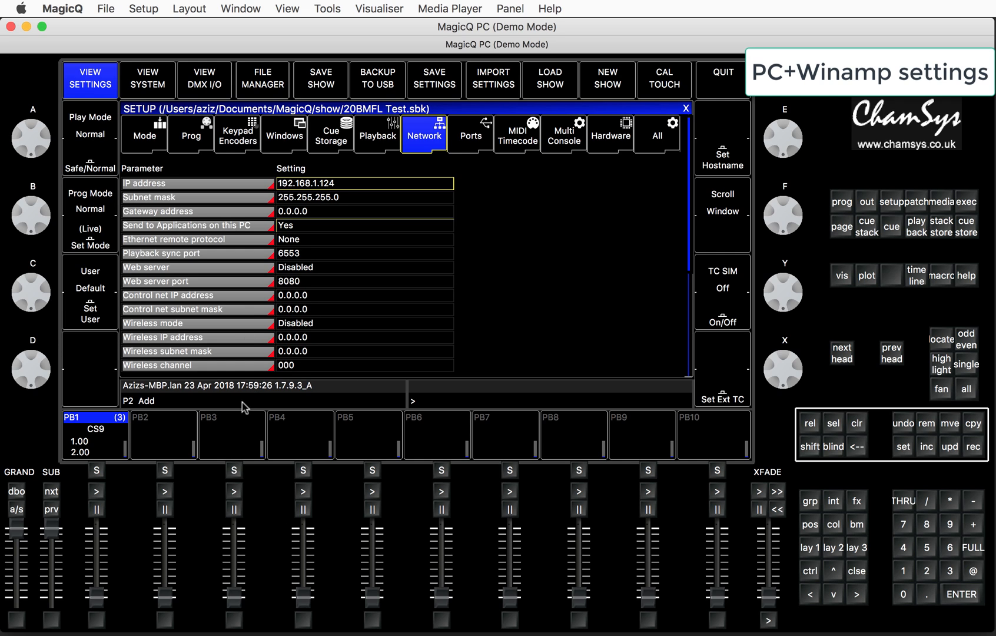
mouse_move(895, 205)
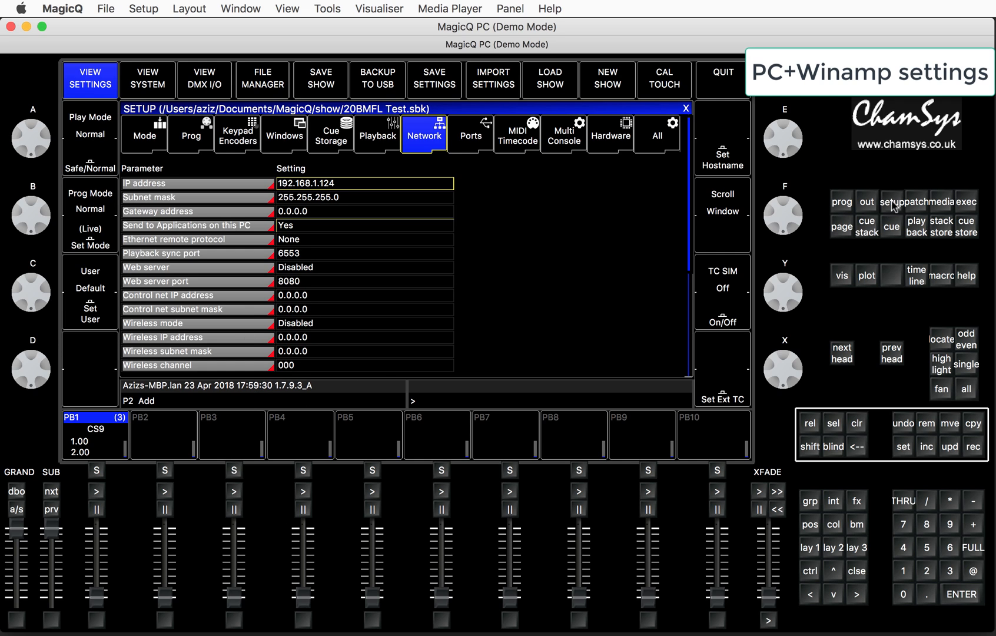
mouse_move(709, 220)
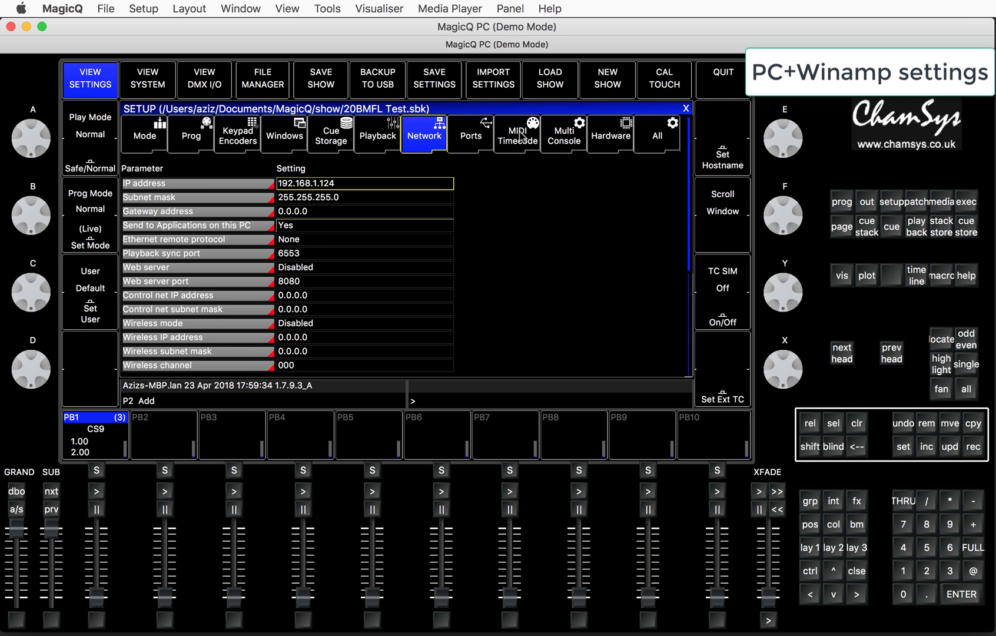
Step: On the MIDI Timecode tab, choose Winamp for decode and Art-Net (retransmit) for generation
click(517, 134)
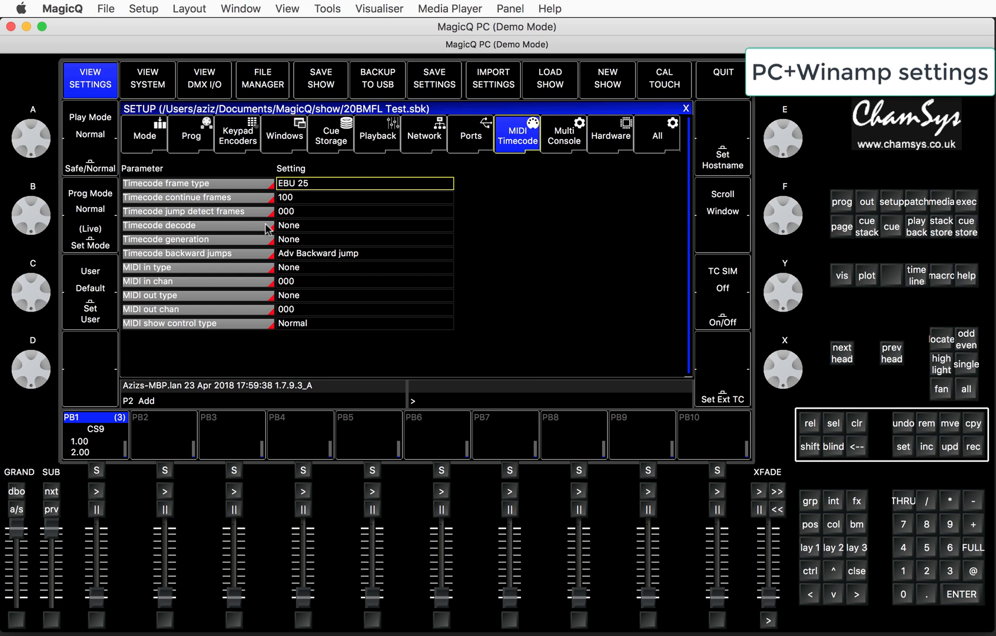
click(289, 225)
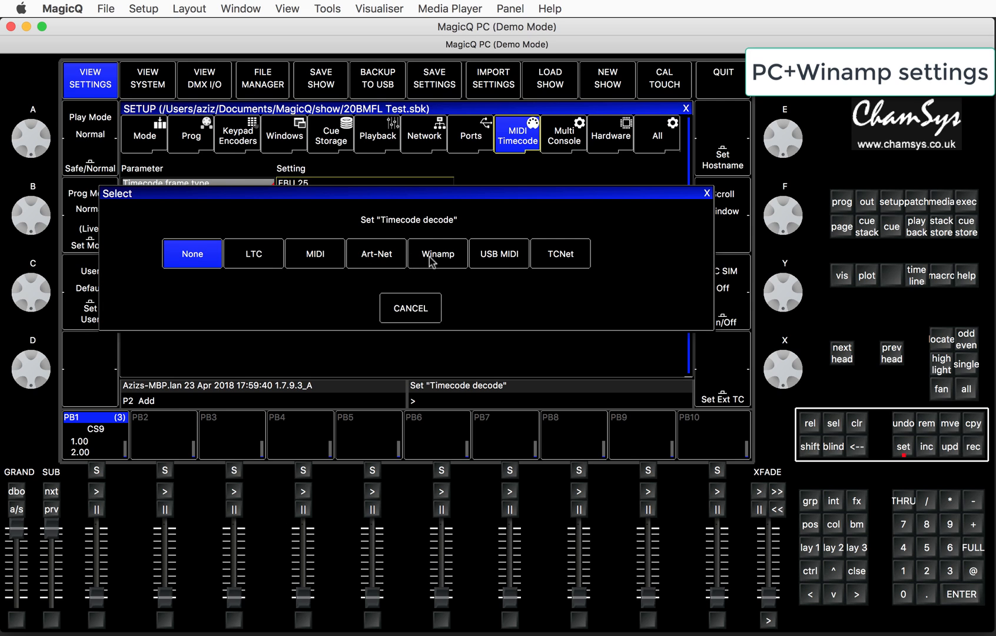
click(437, 253)
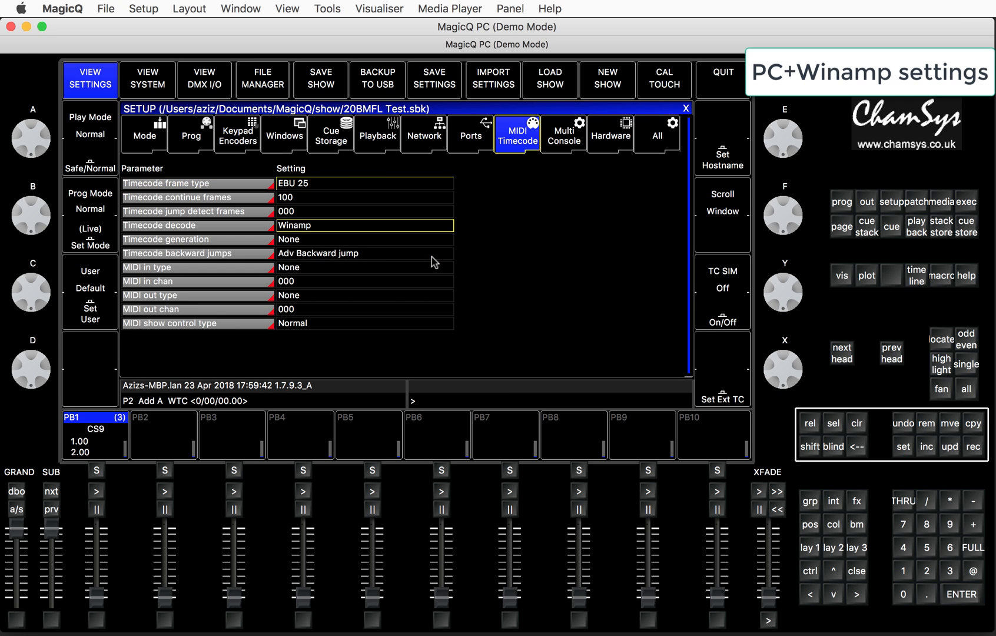
mouse_move(351, 245)
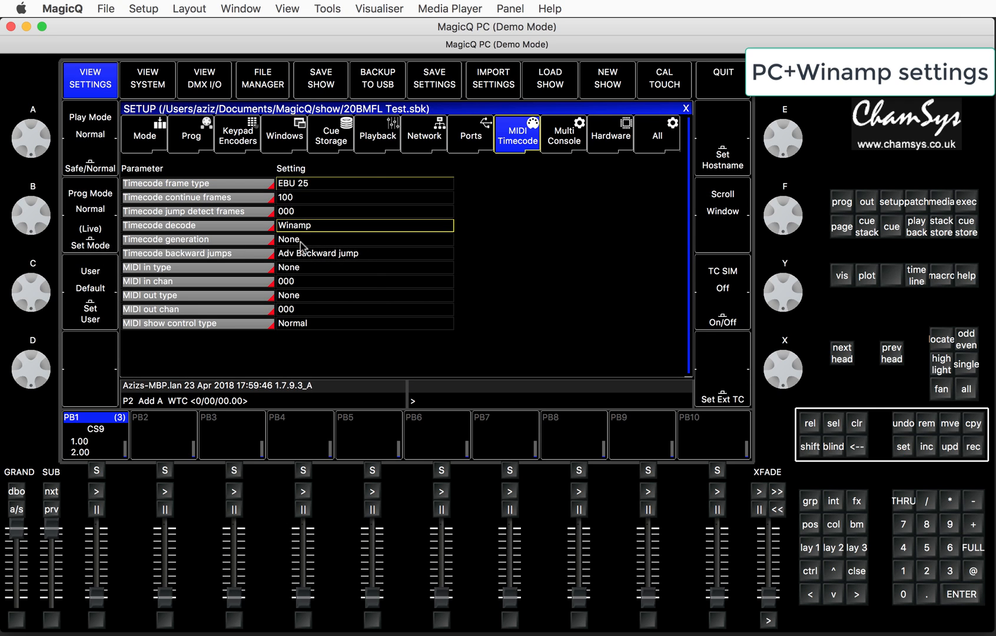
click(312, 239)
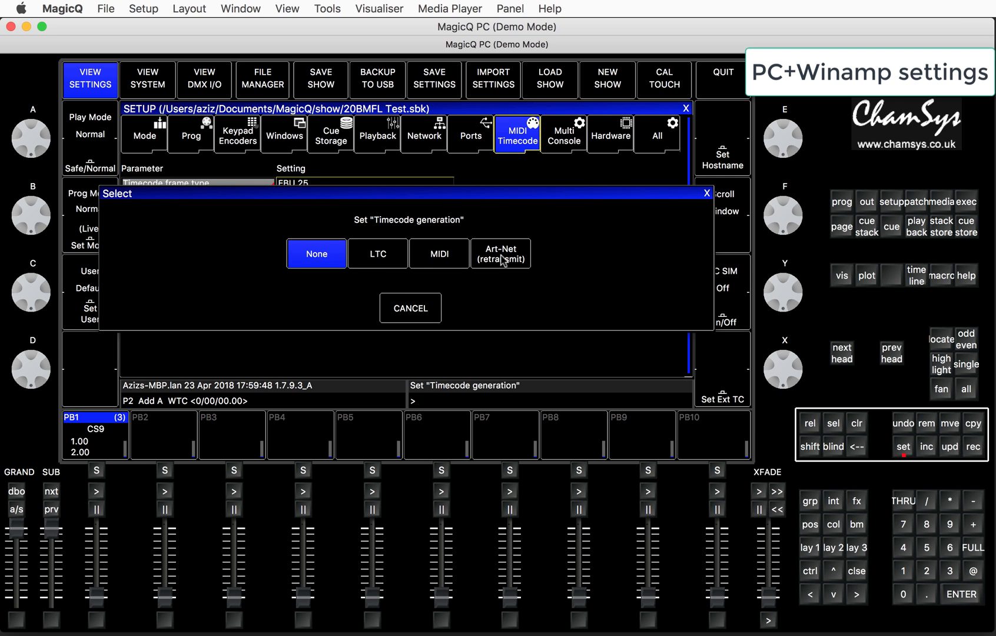
click(501, 253)
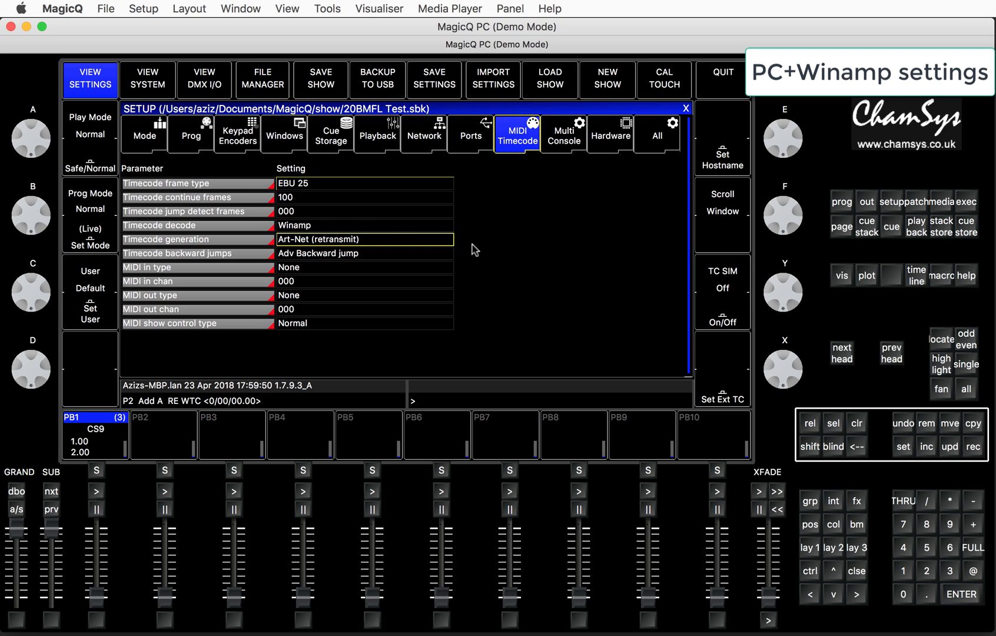
mouse_move(449, 294)
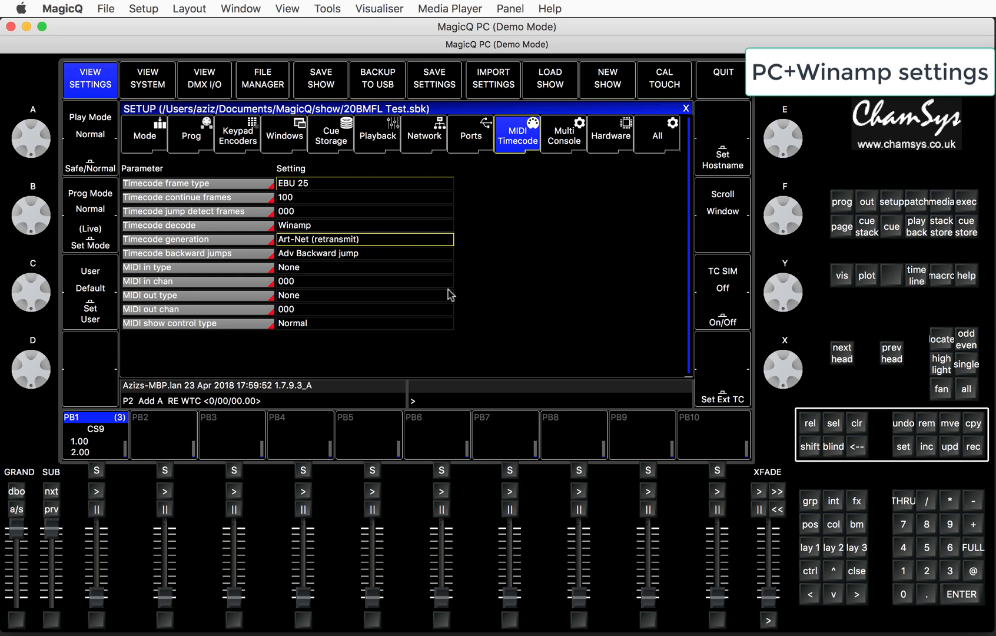
mouse_move(541, 281)
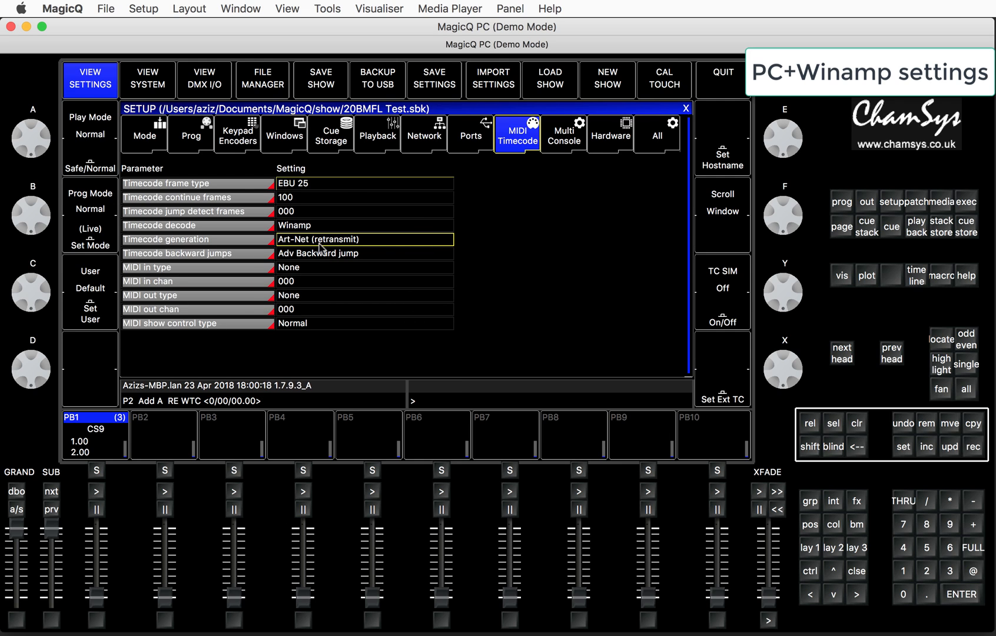
mouse_move(304, 405)
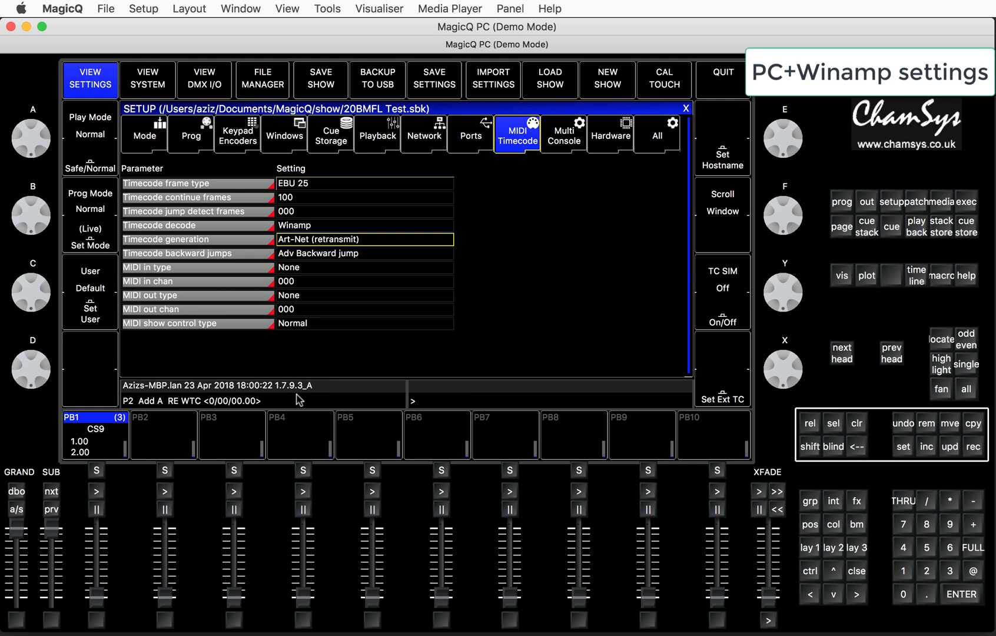
mouse_move(433, 490)
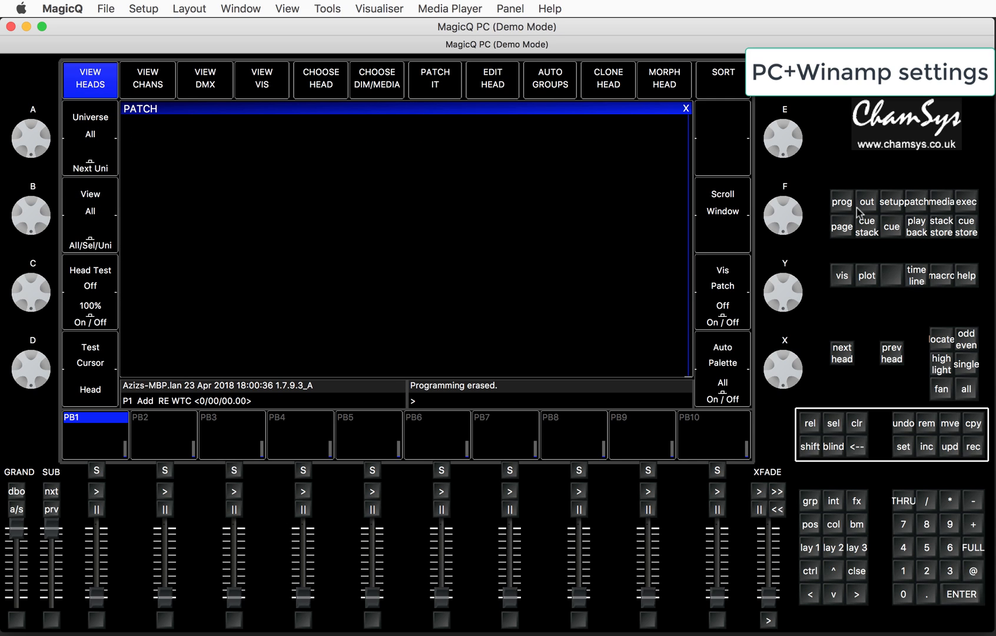
mouse_move(392, 129)
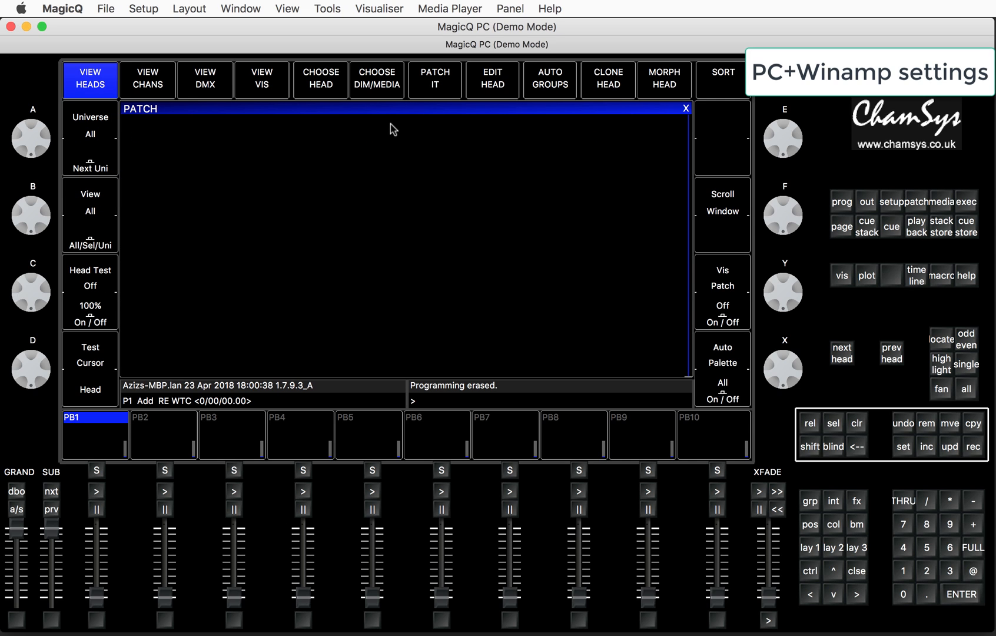
mouse_move(925, 204)
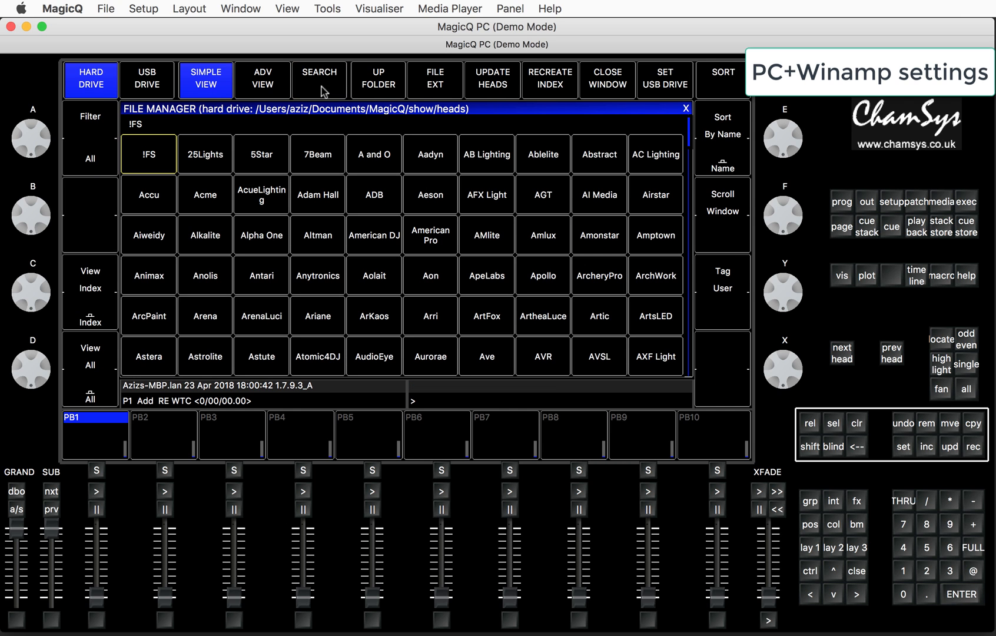
Step: Search the head library for 'Winamp' and select the Winamp head
click(319, 79)
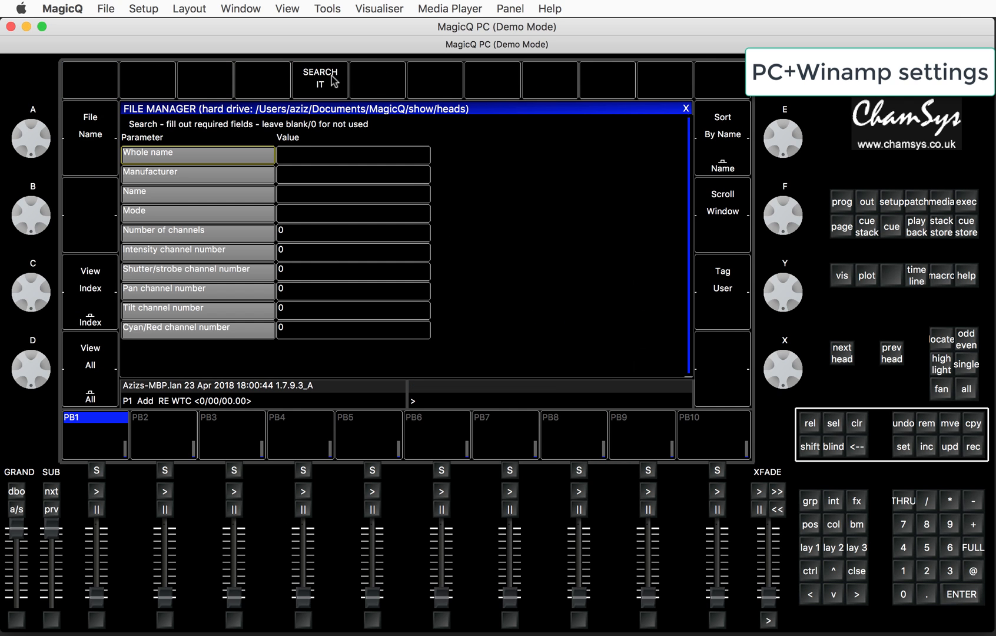
click(353, 155)
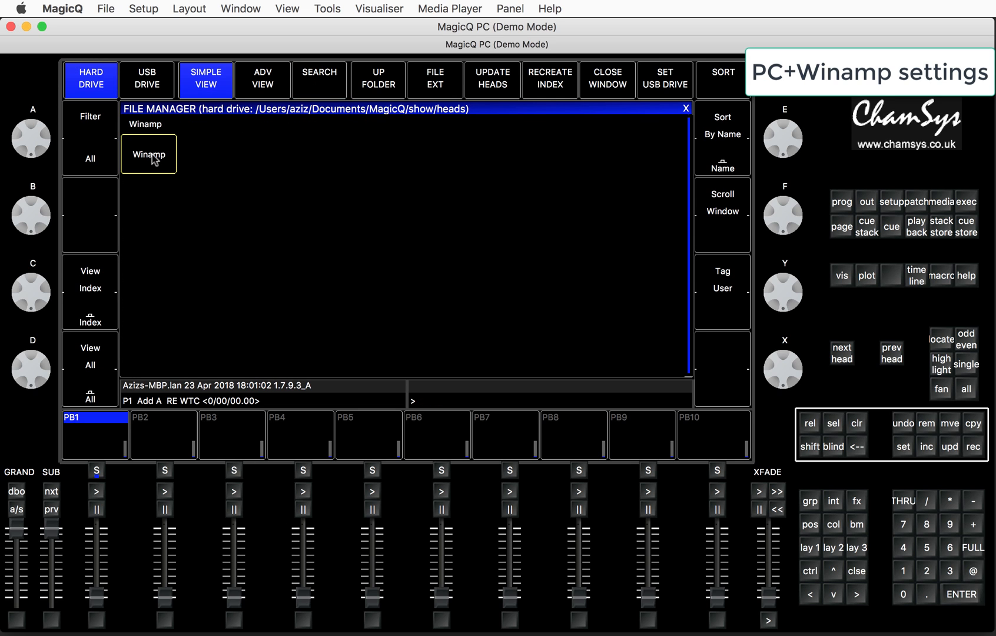
double_click(148, 154)
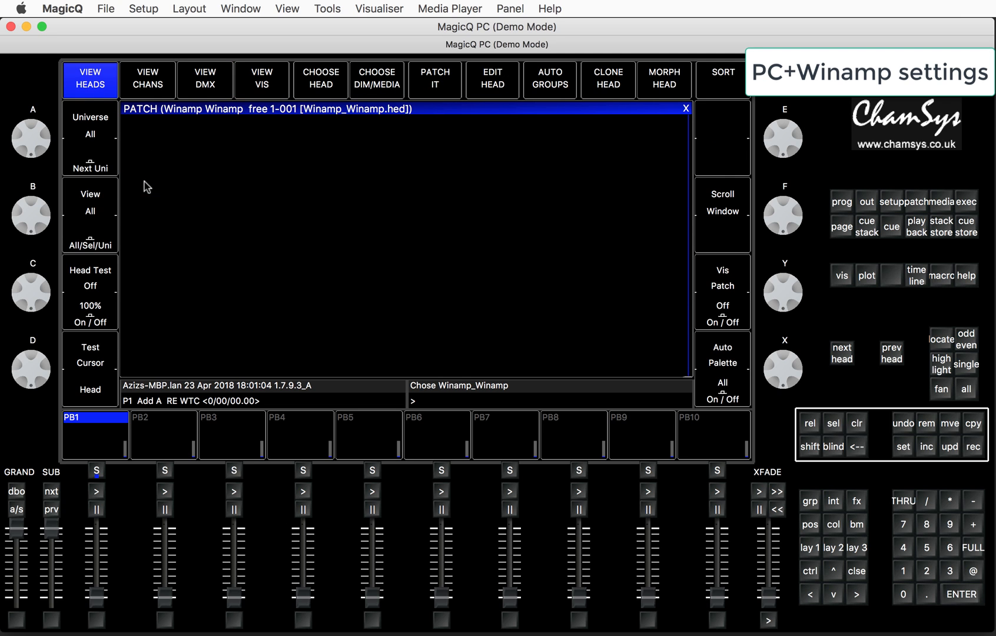
Step: Patch one Winamp head at address 1, declining the visualiser insert
click(435, 80)
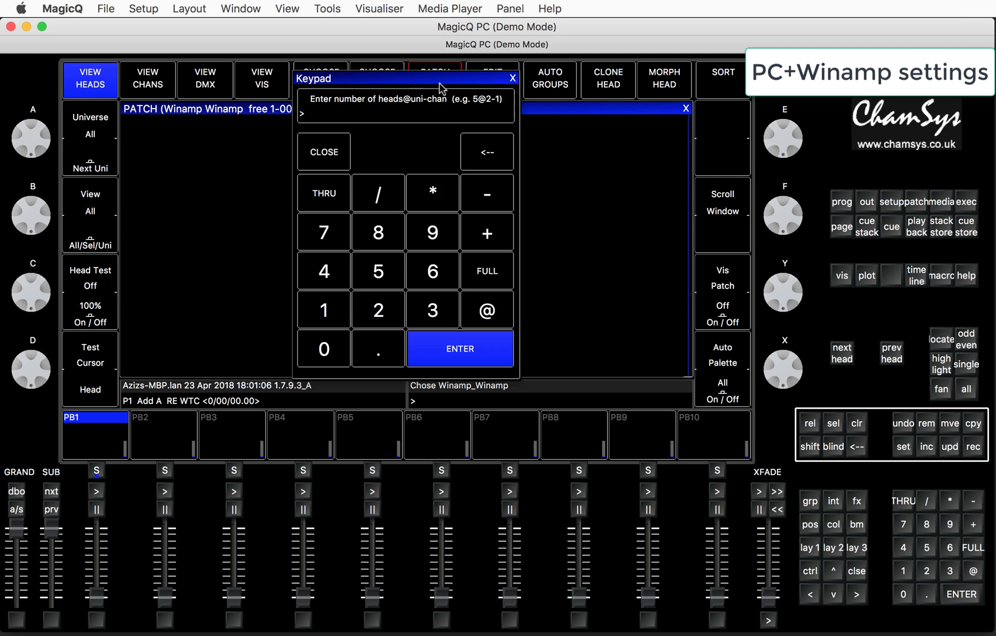
click(323, 310)
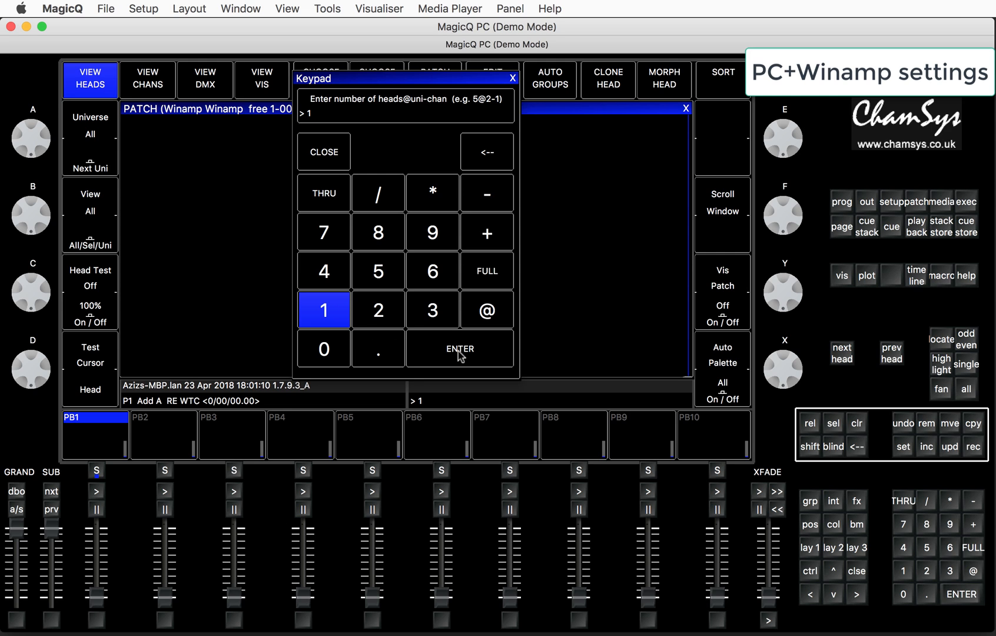
click(460, 348)
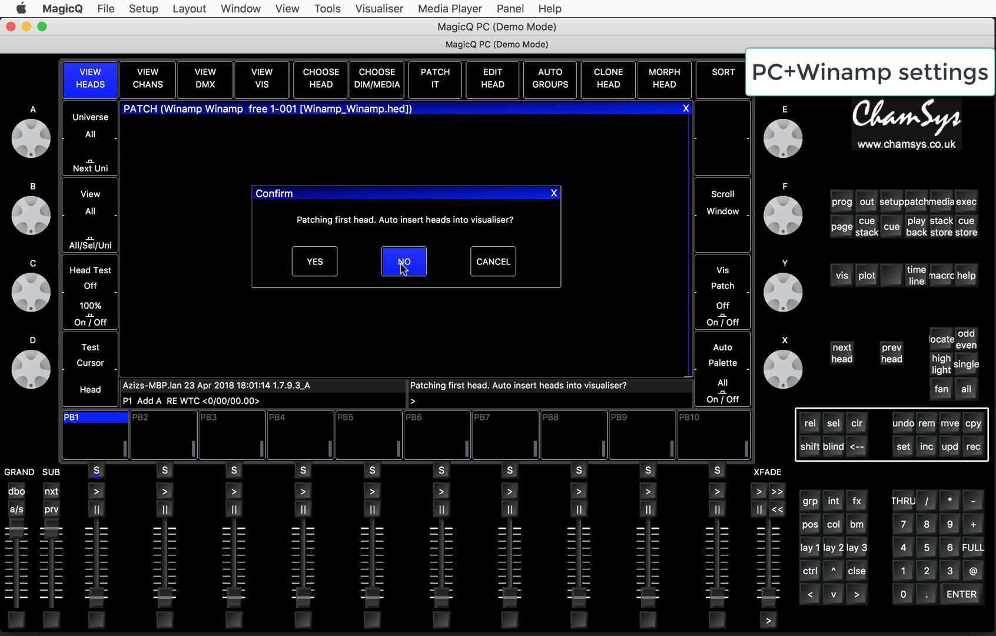
click(404, 262)
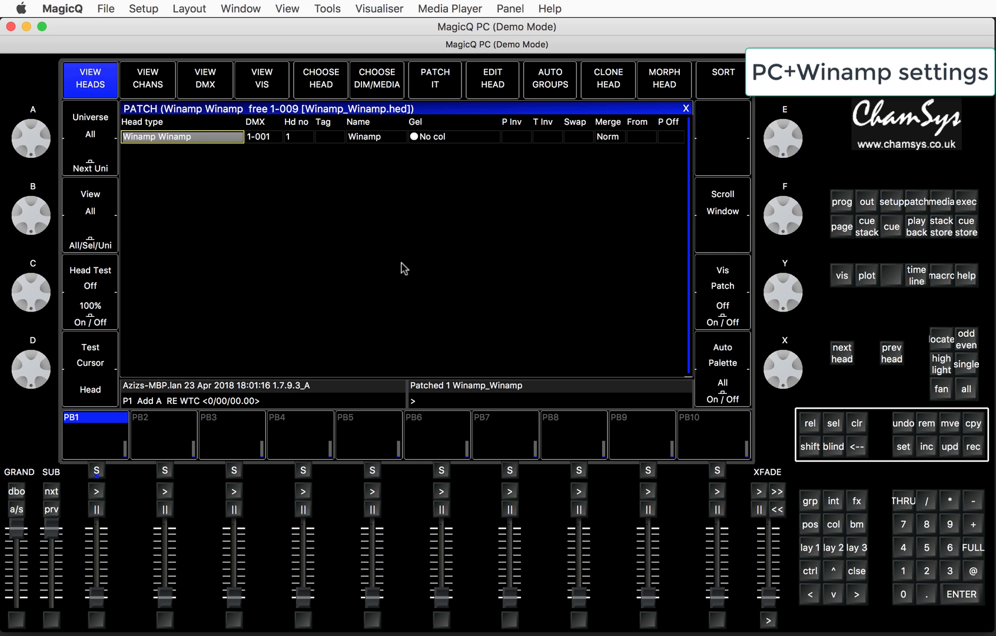
mouse_move(409, 282)
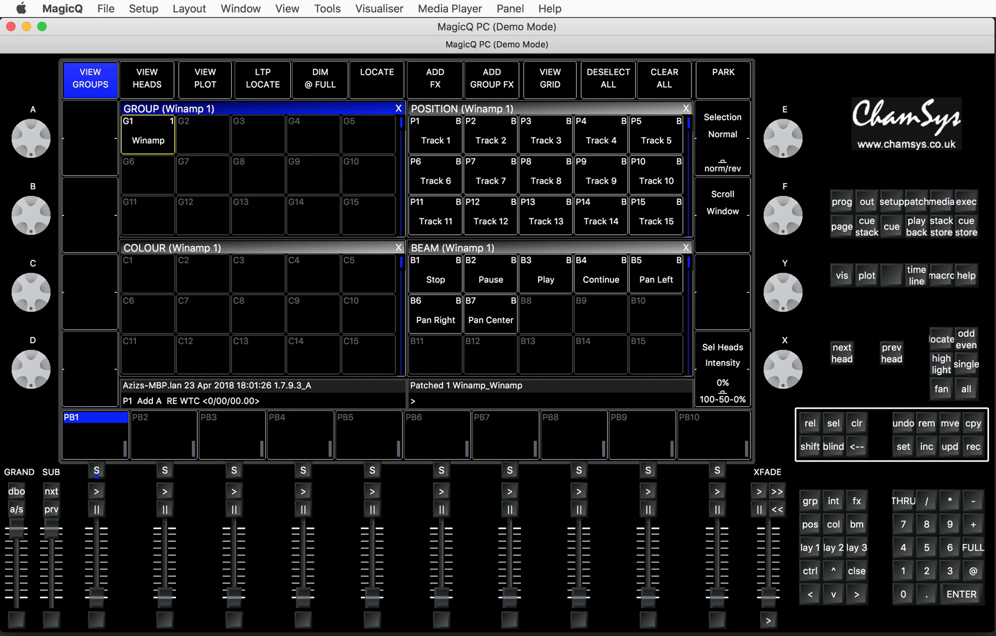
mouse_move(384, 430)
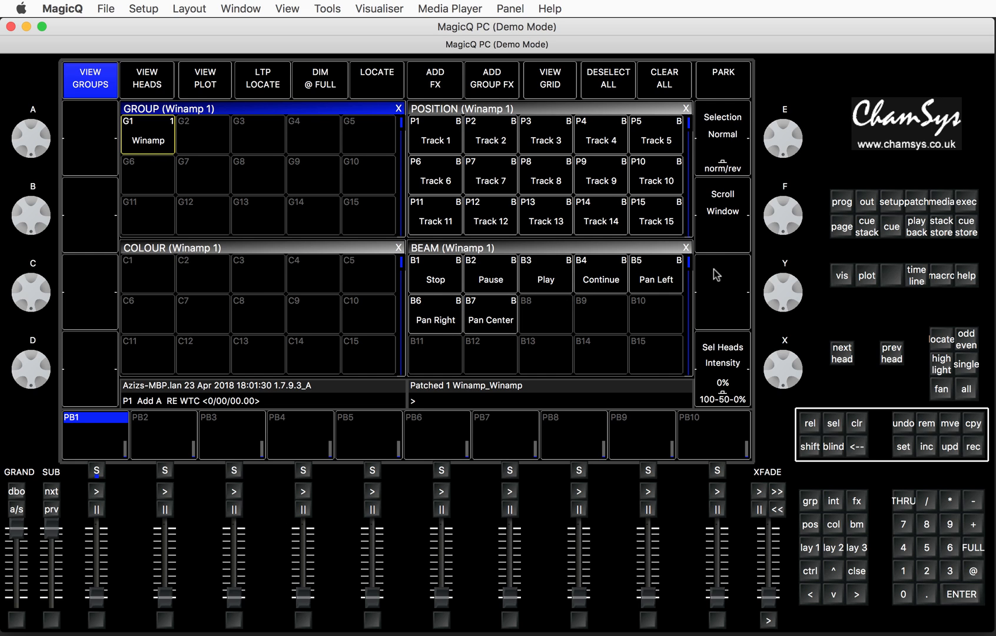
mouse_move(909, 181)
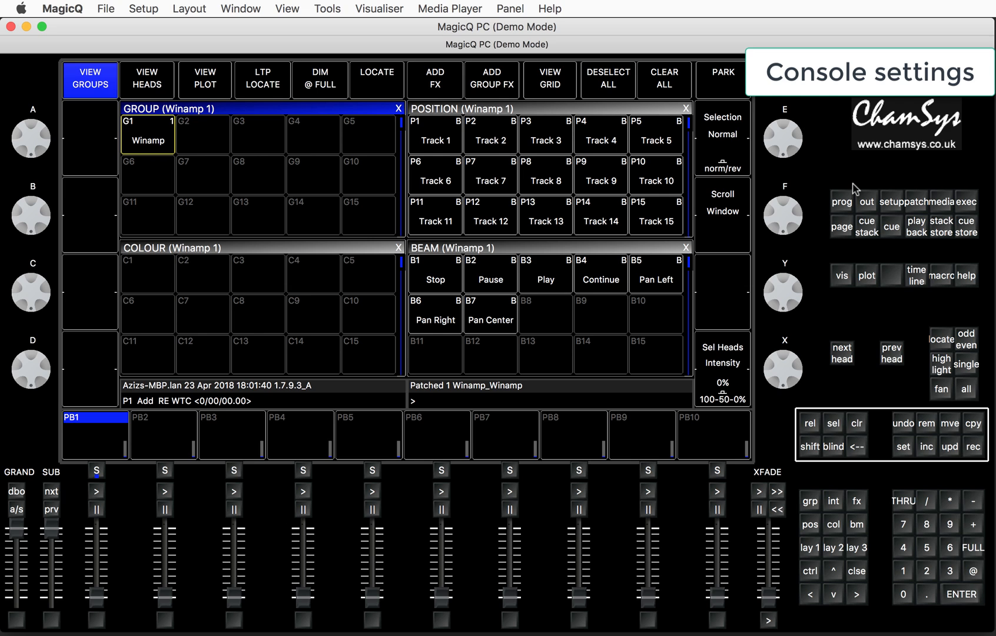
mouse_move(897, 211)
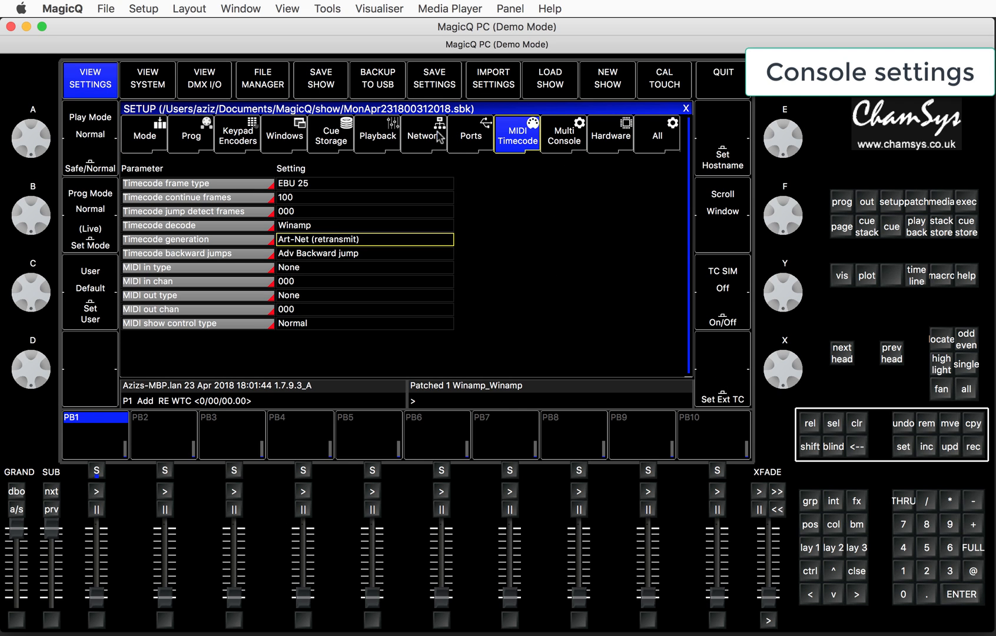
mouse_move(492, 144)
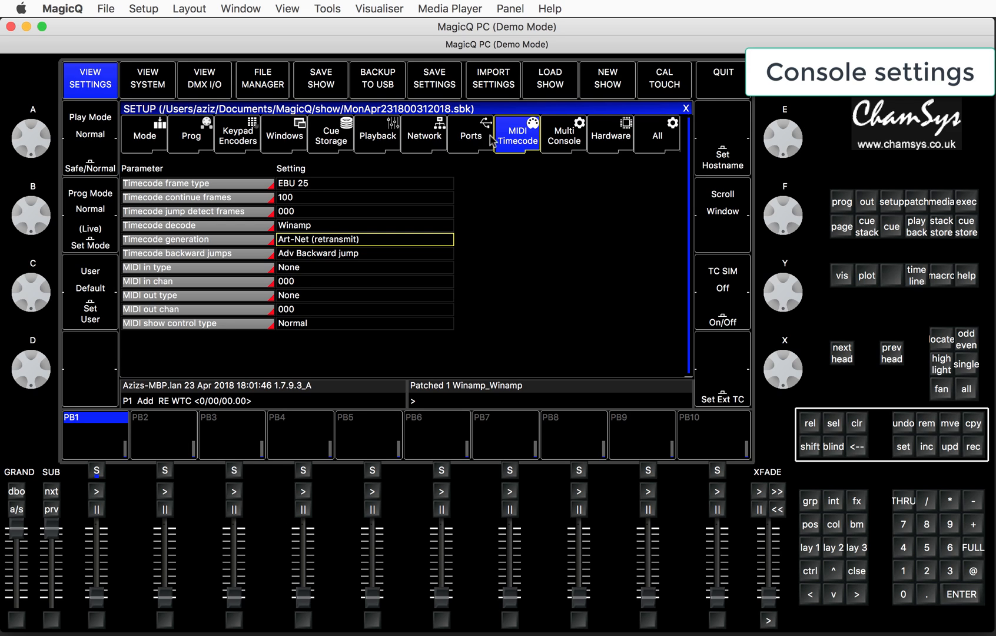
mouse_move(336, 254)
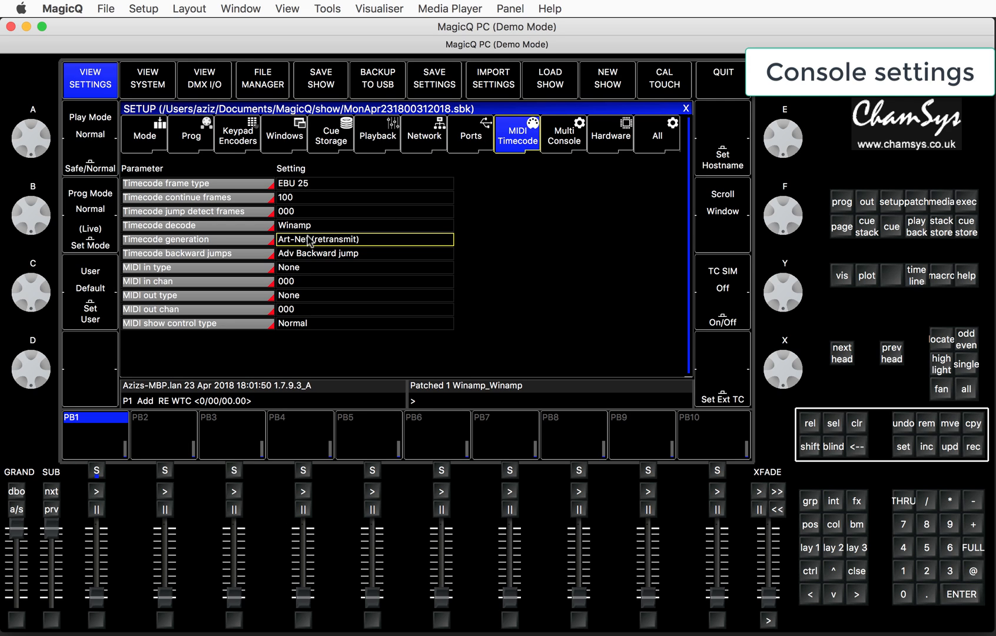
Step: Switch timecode generation to None and timecode decode to Art-Net
click(364, 239)
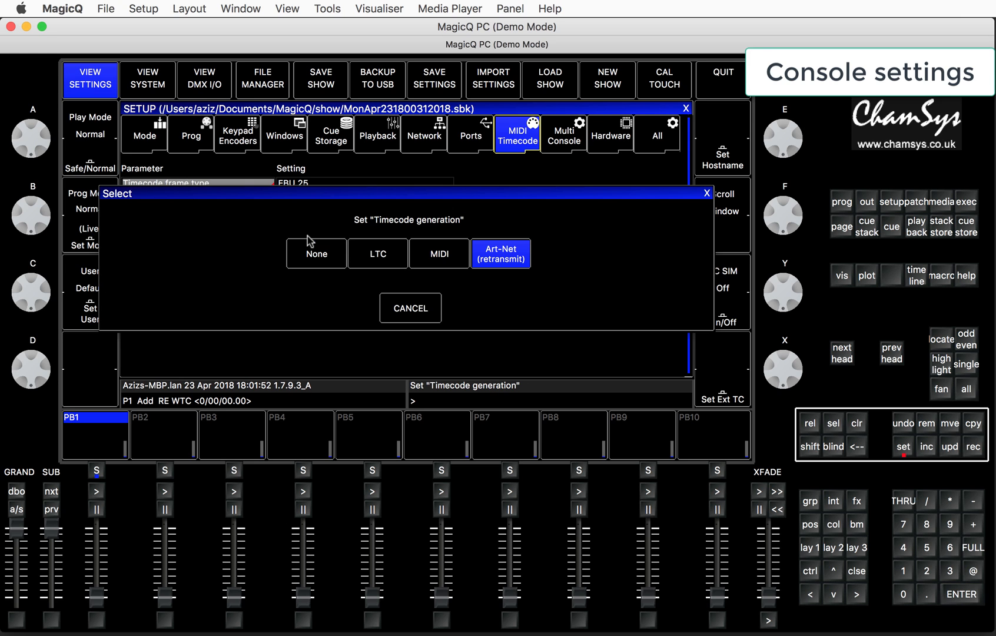
click(316, 253)
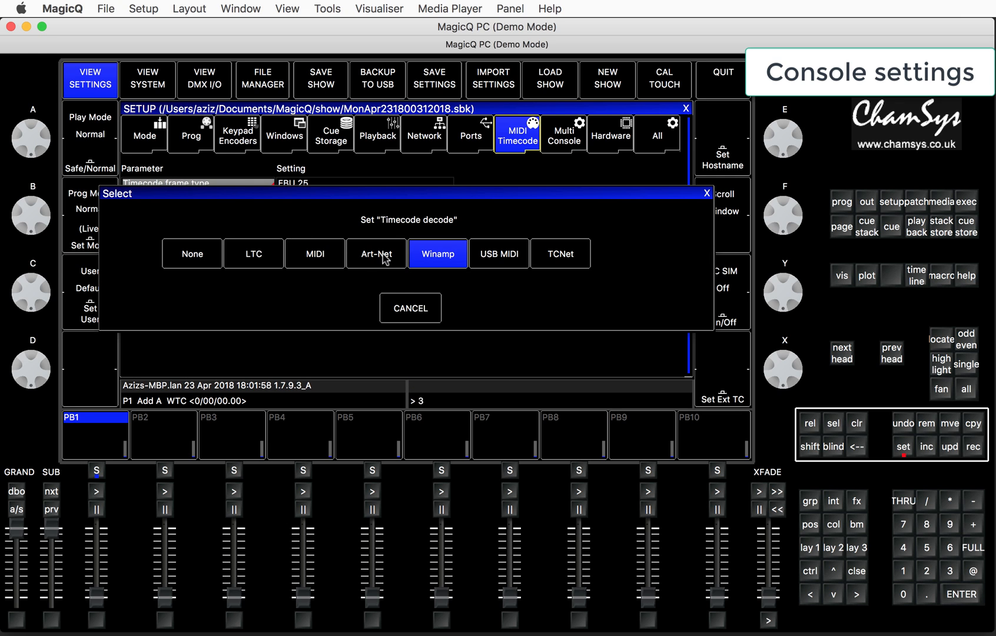
click(377, 254)
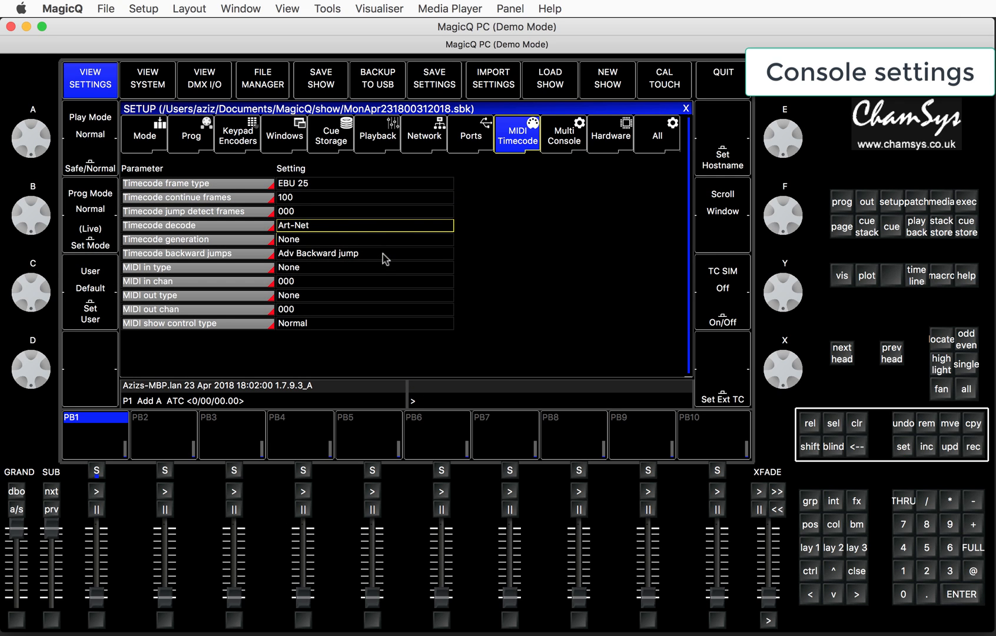
mouse_move(179, 404)
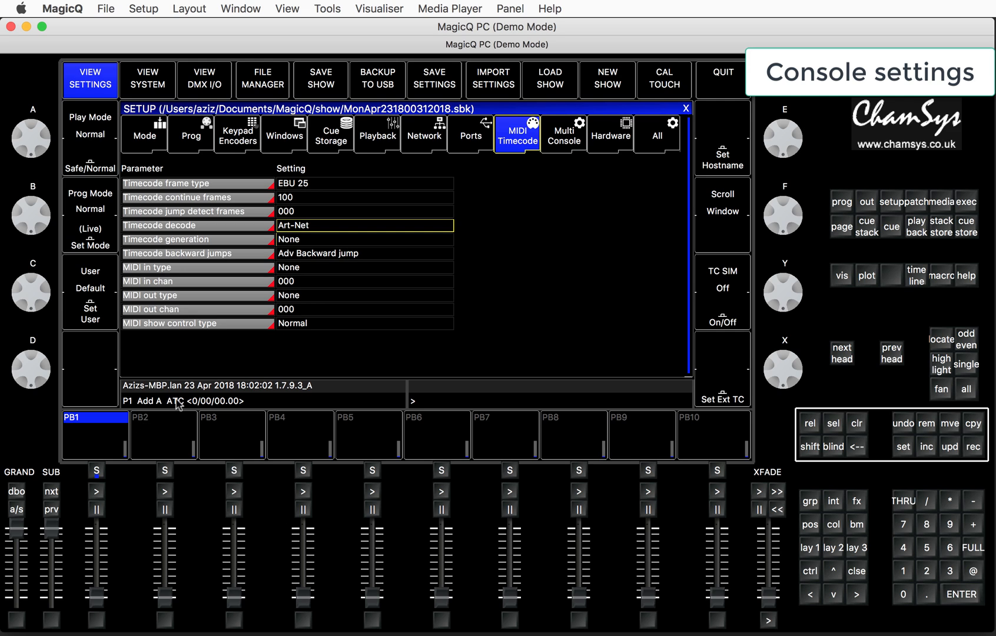
mouse_move(187, 410)
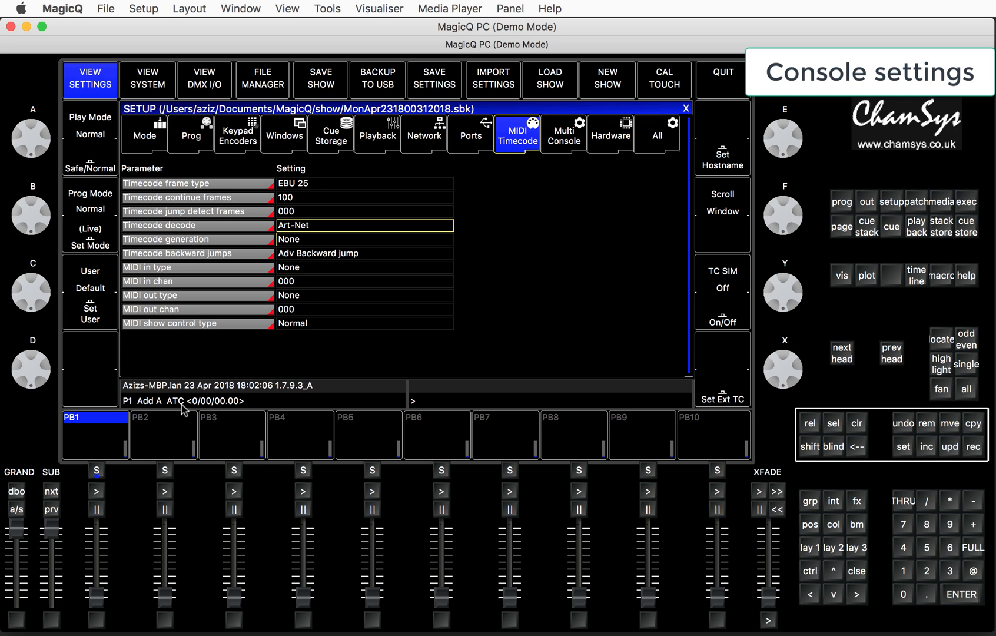
mouse_move(225, 410)
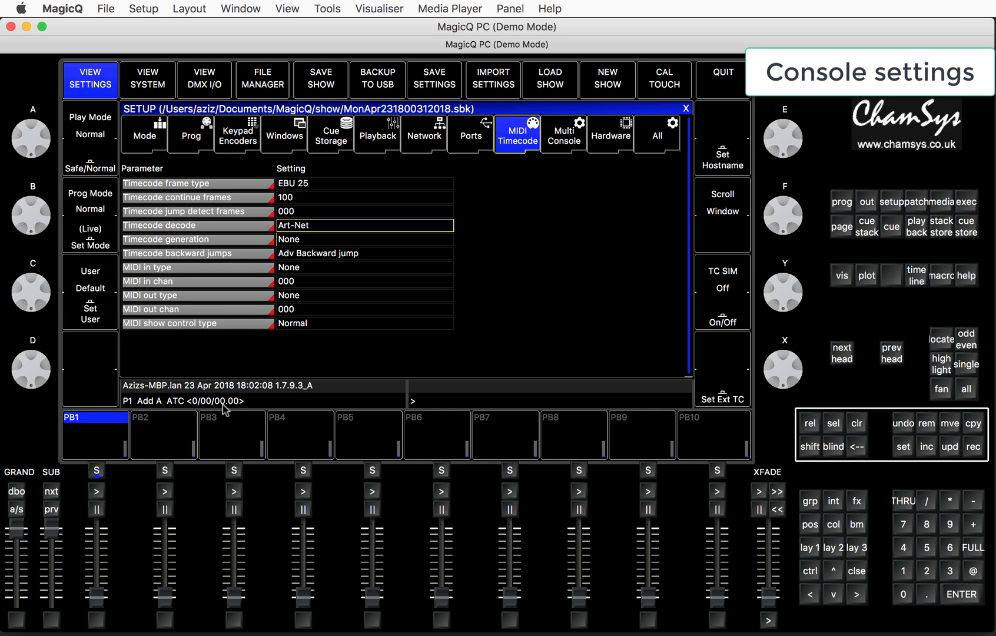
mouse_move(366, 412)
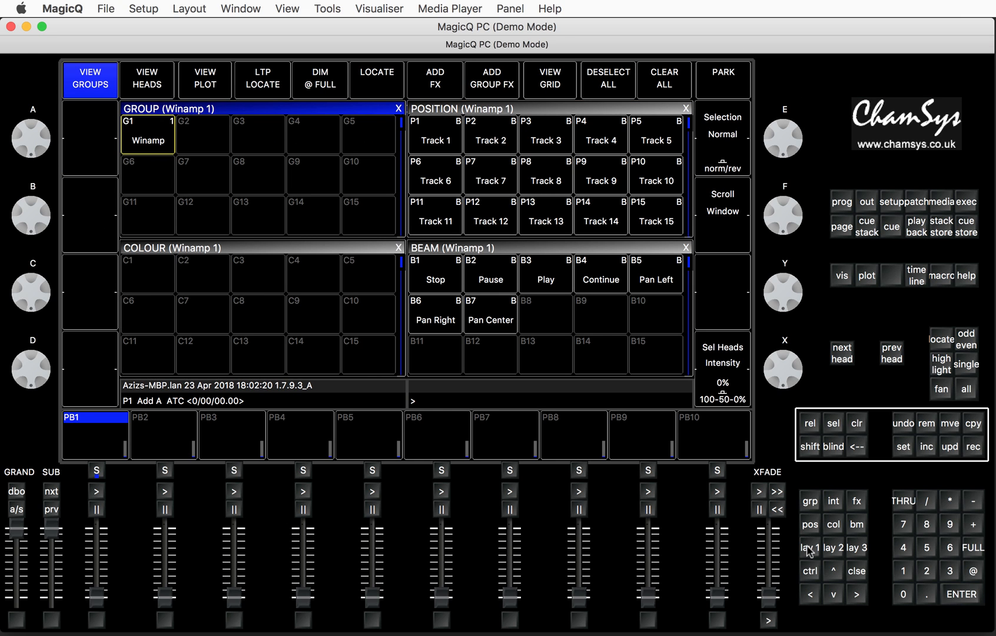
mouse_move(246, 404)
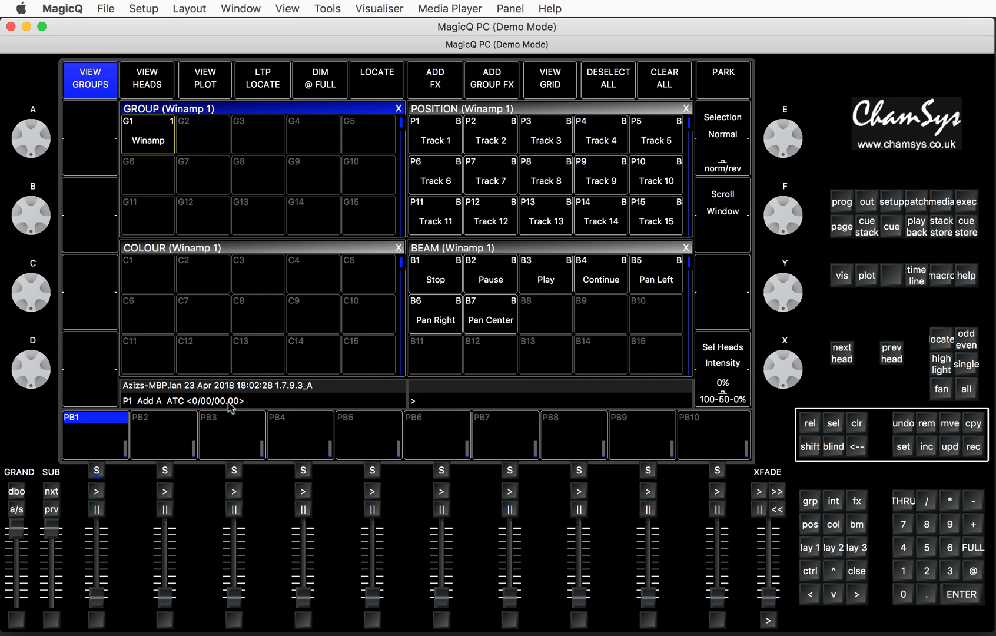
mouse_move(204, 400)
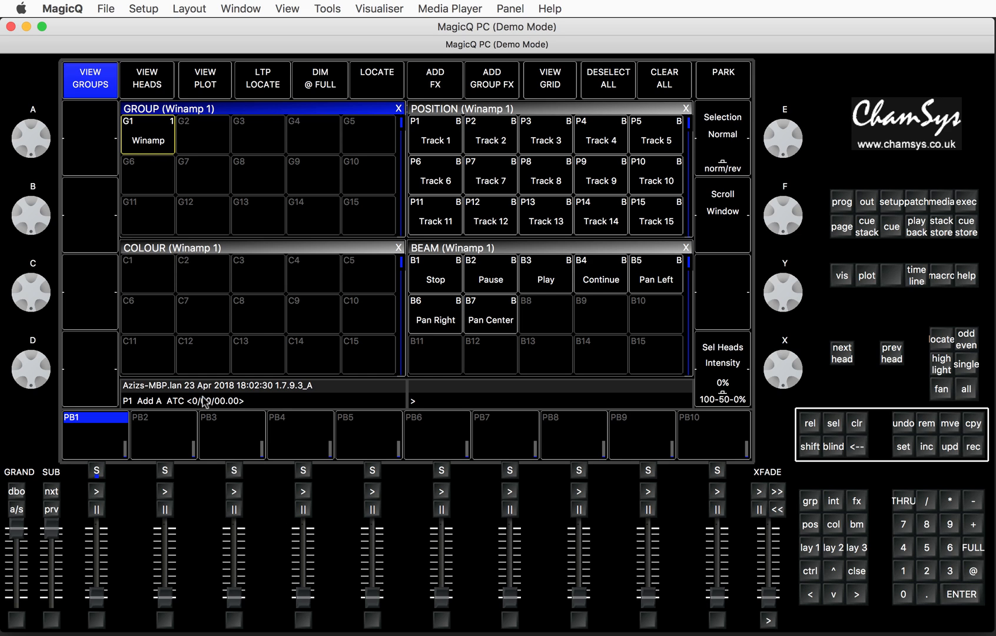